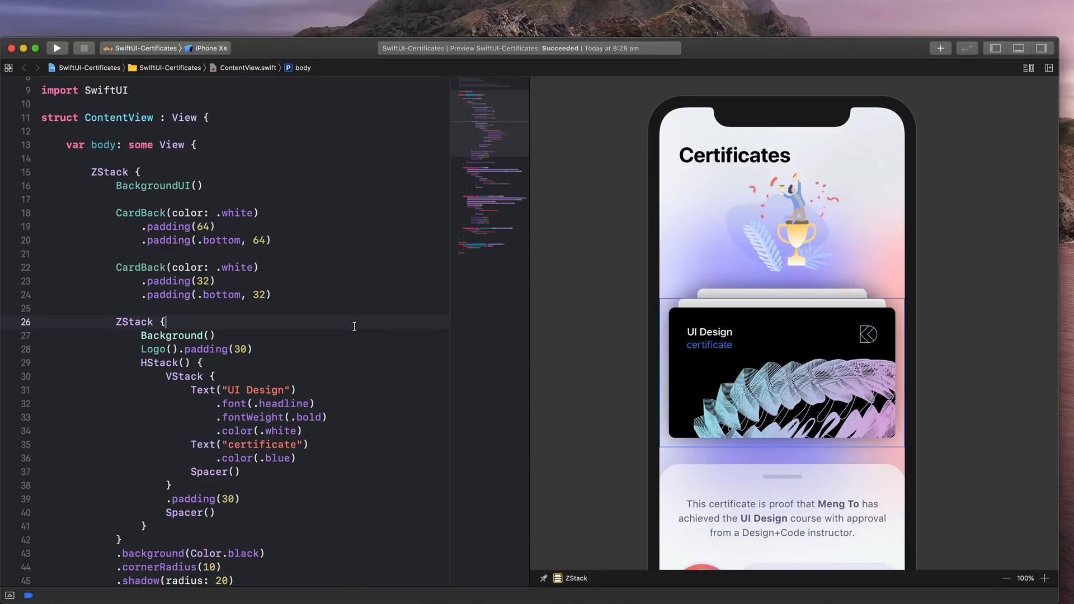
mouse_move(332, 322)
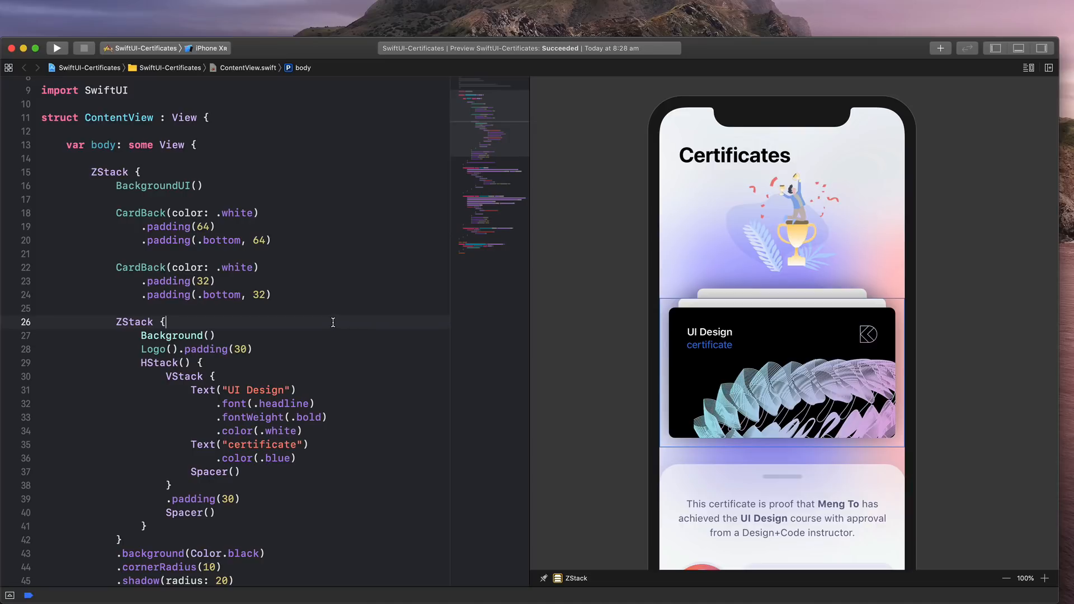
Inspect the CardBack, title HStack and outer card ZStack elements in the preview
scroll("down", 3)
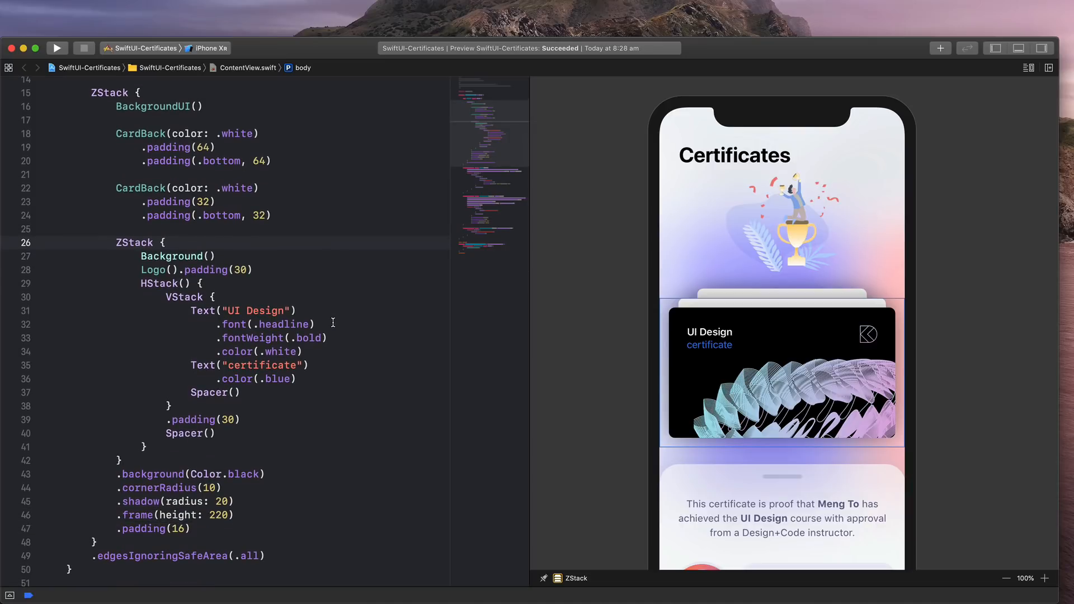
left_click(165, 241)
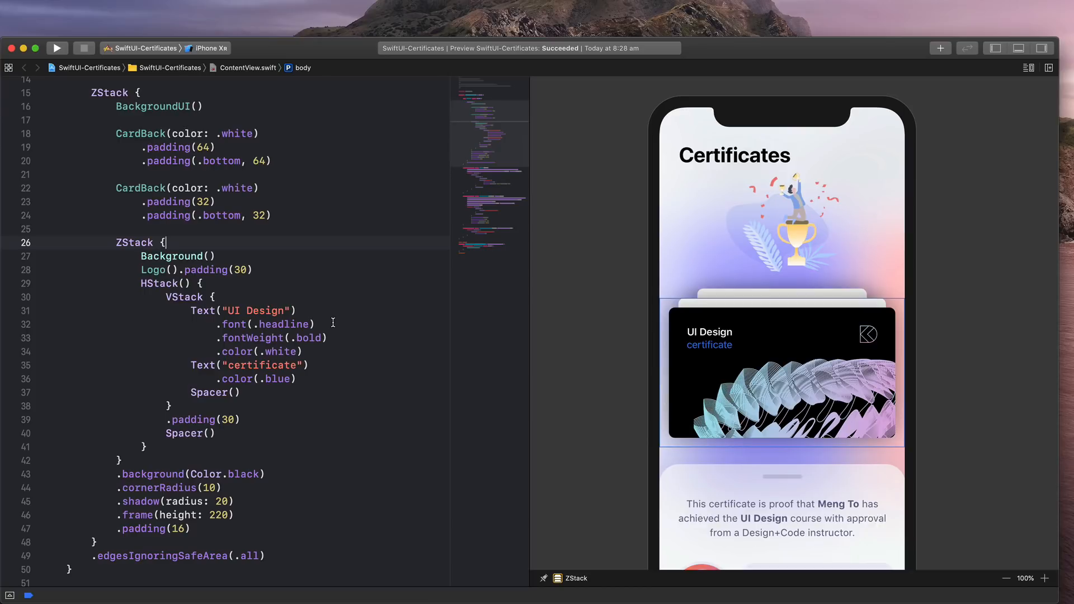
left_click(164, 283)
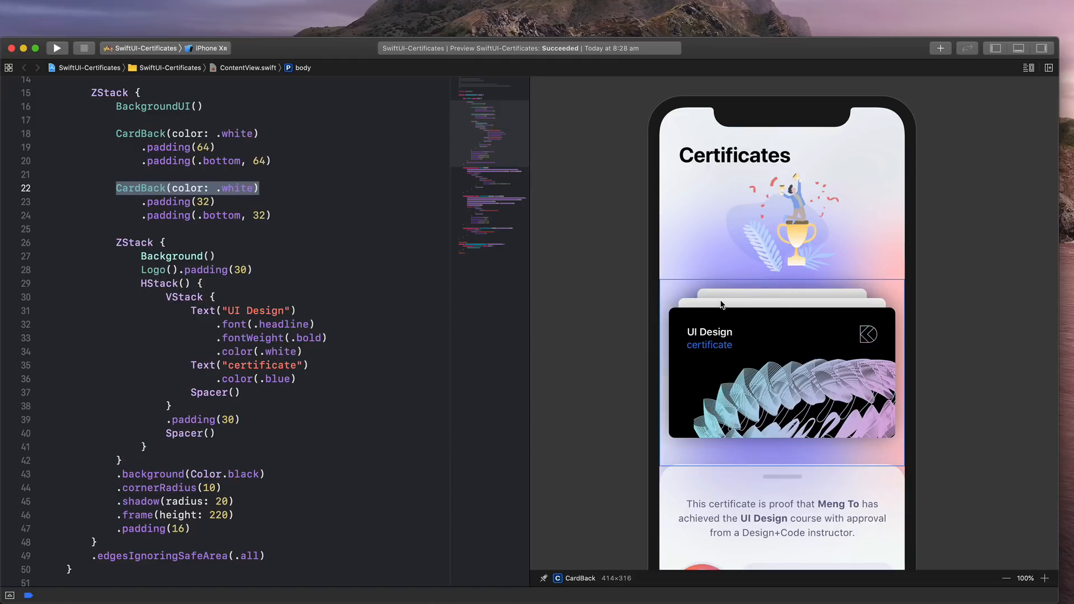
left_click(140, 242)
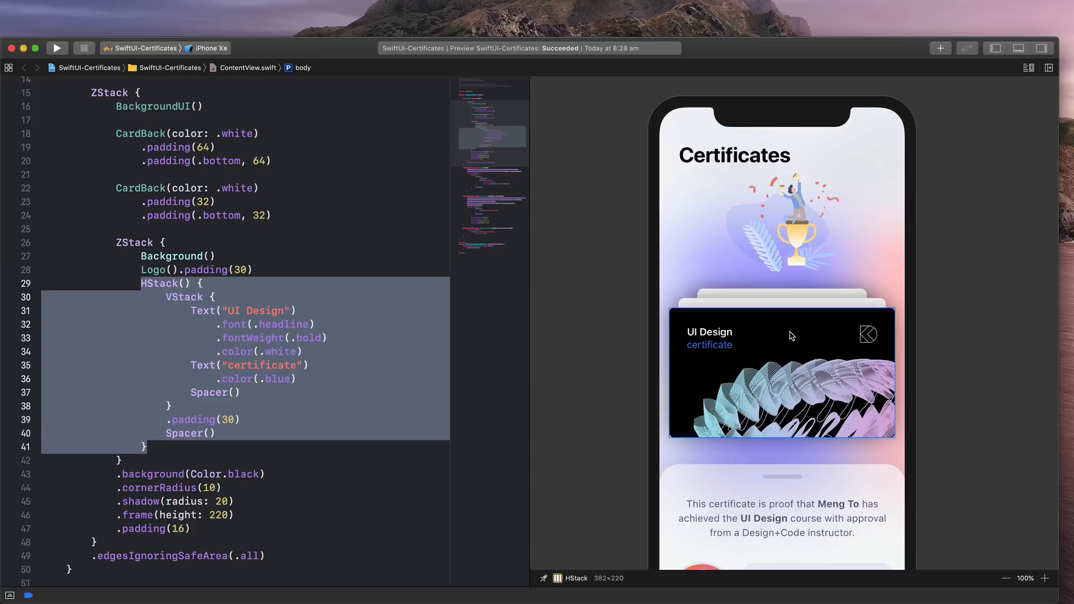
left_click(123, 263)
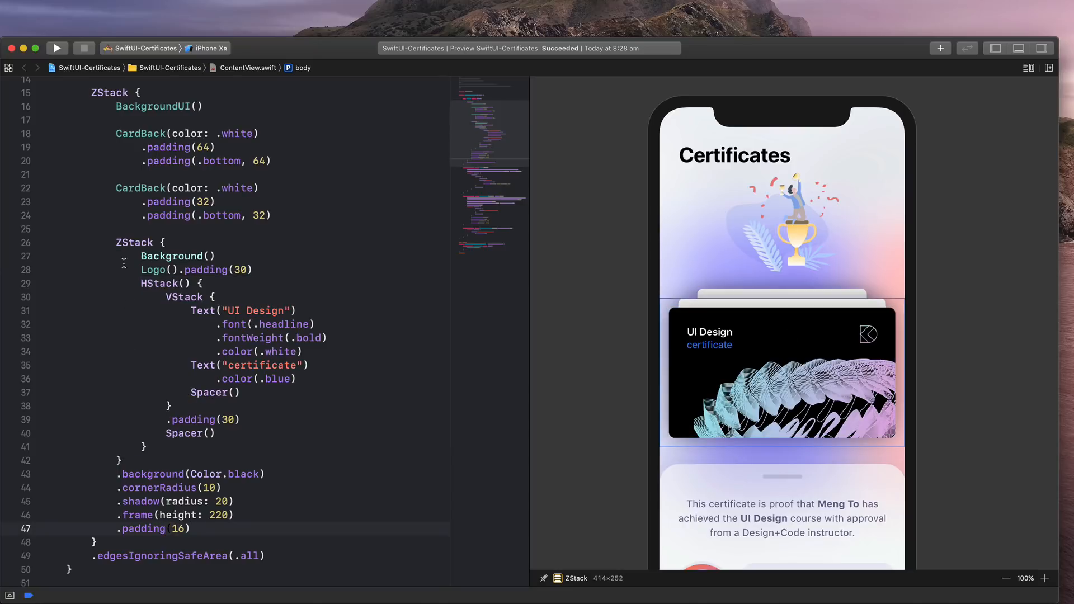
mouse_move(865, 319)
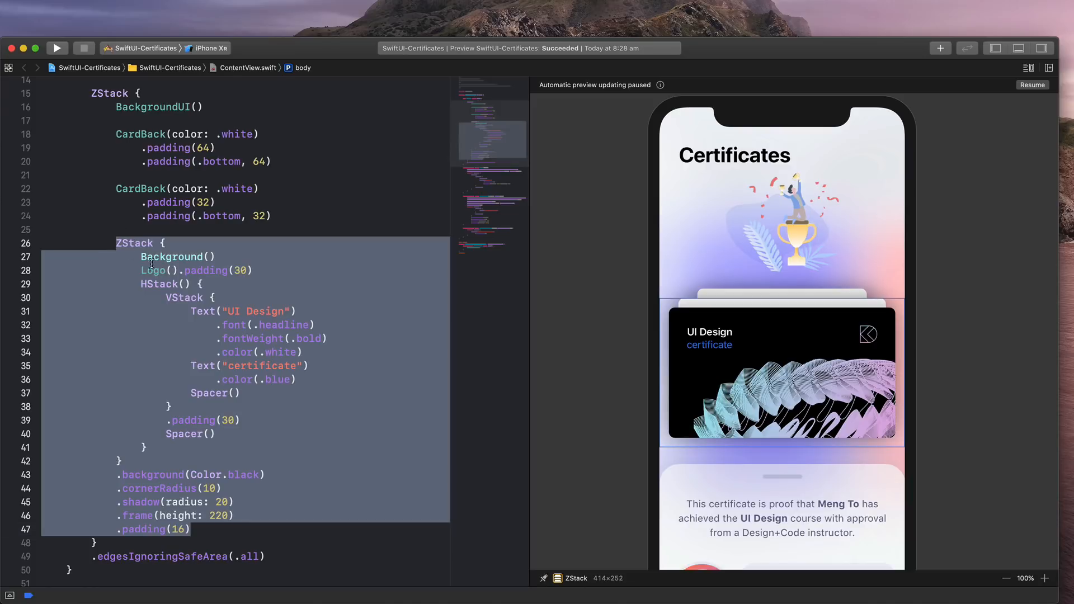
Extract the selected card ZStack code into its own method via Refactor
right_click(151, 264)
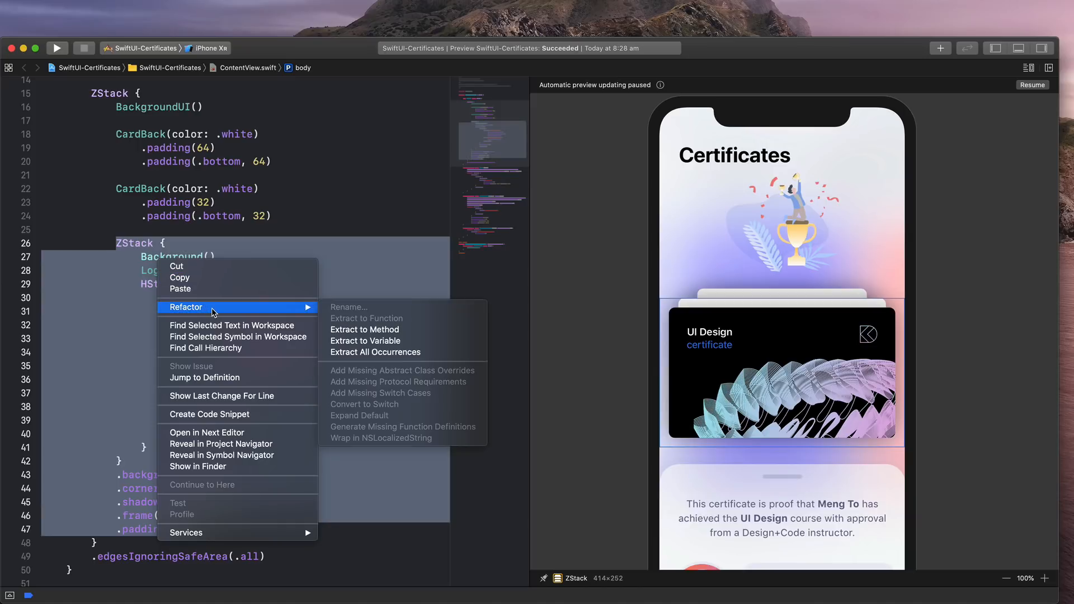
mouse_move(387, 329)
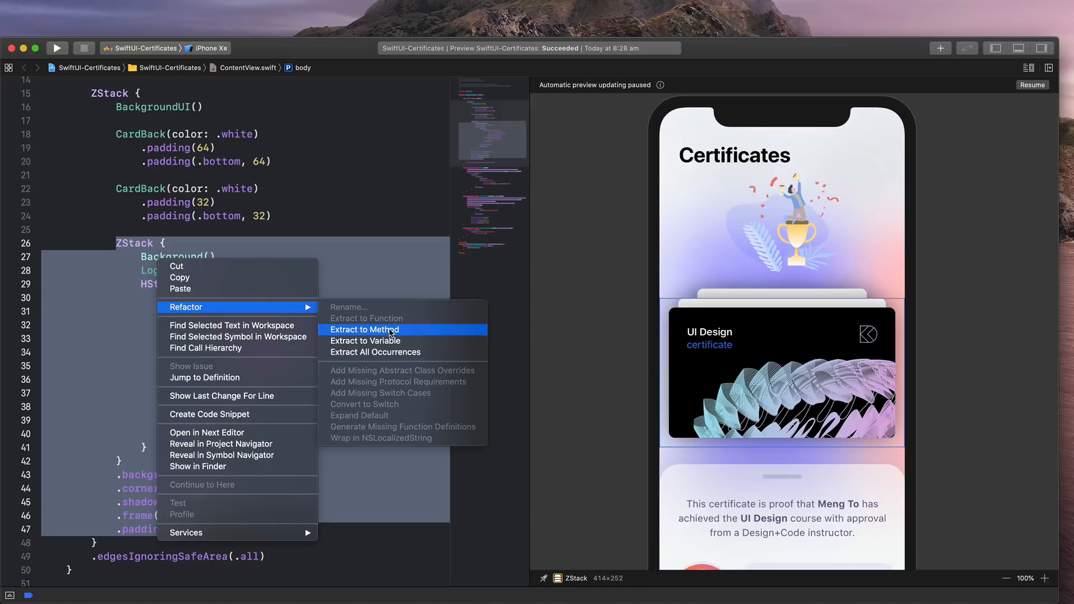
mouse_move(397, 333)
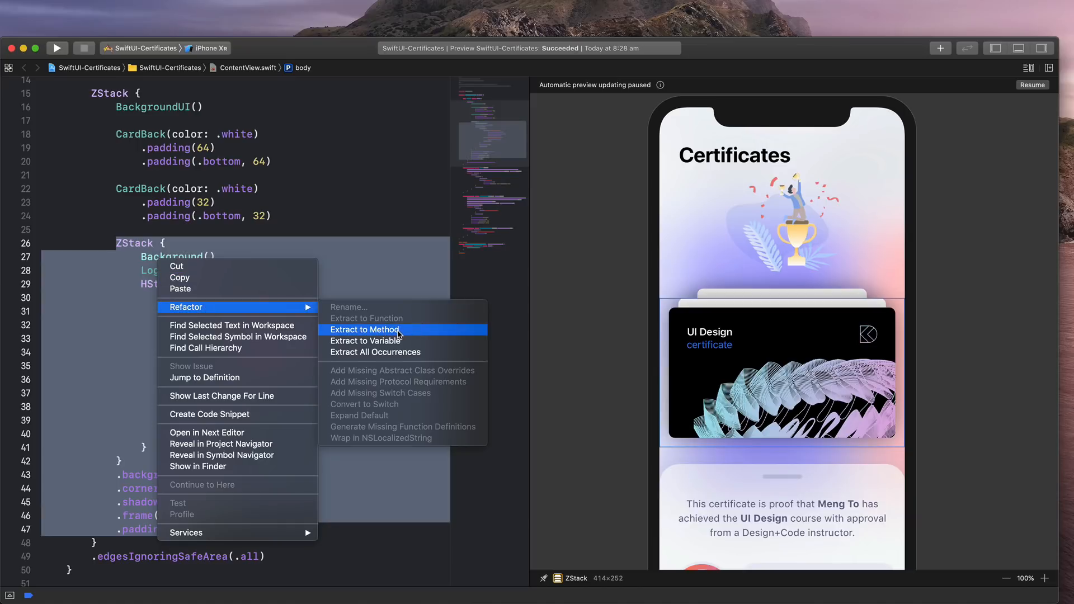
left_click(365, 329)
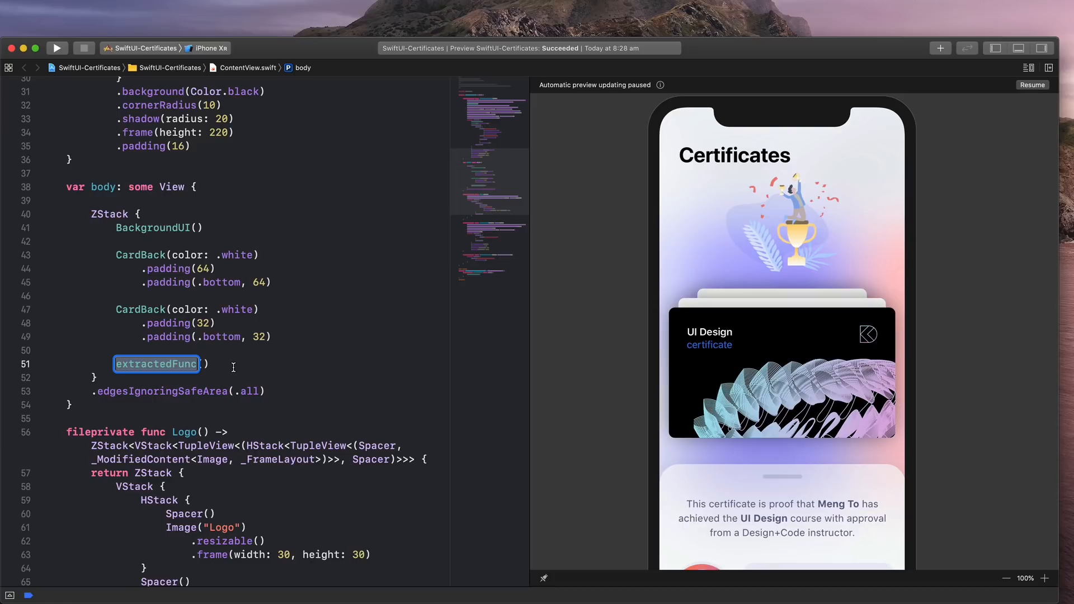
Name the extracted method CardMain and review its definition in ContentView
type("CardMain(")
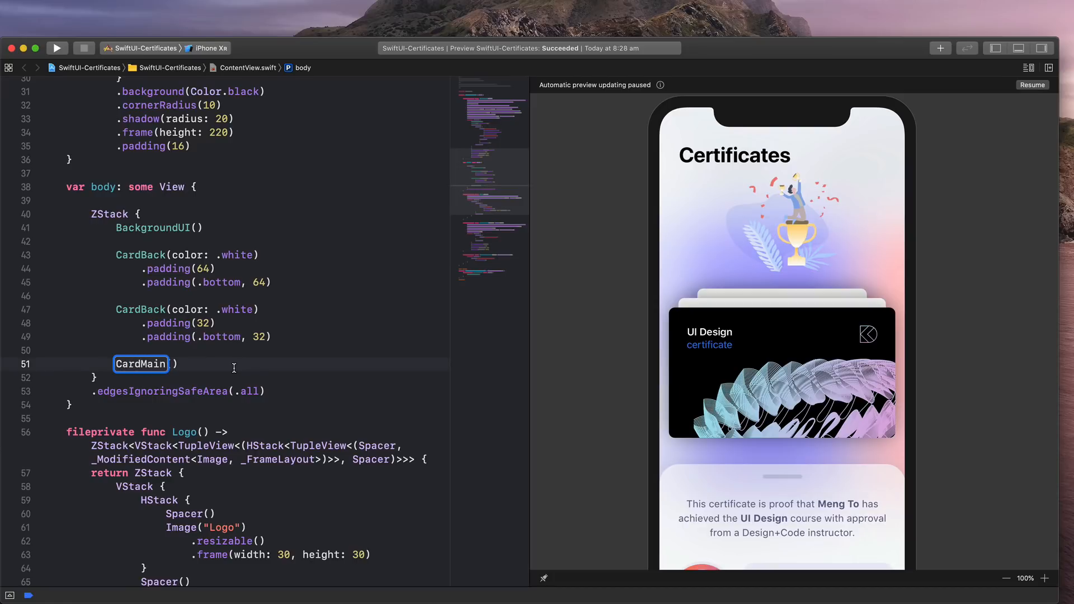
scroll("down", 3)
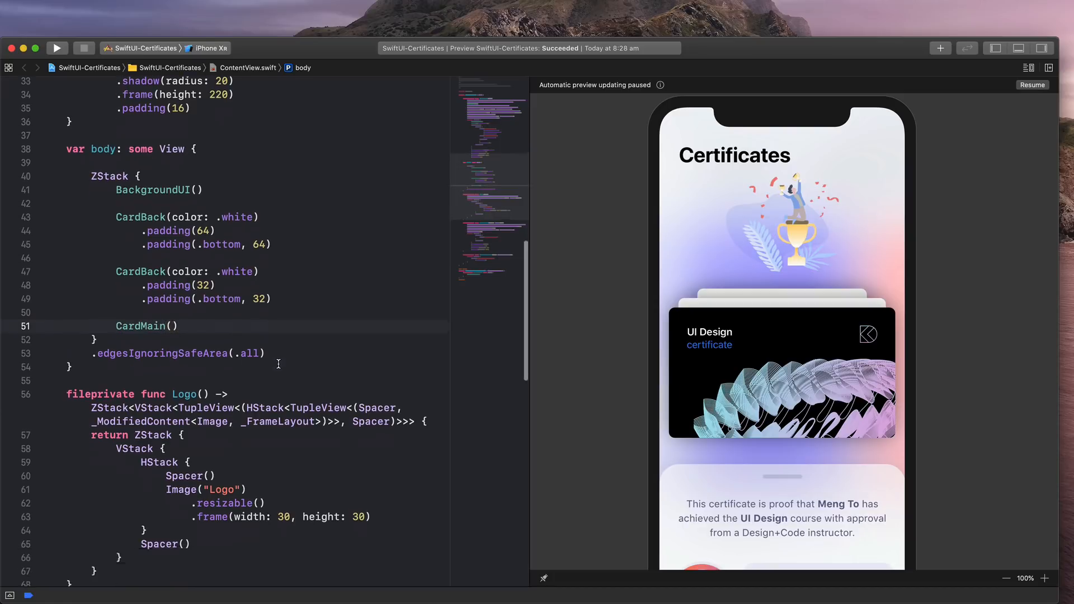
scroll("down", 3)
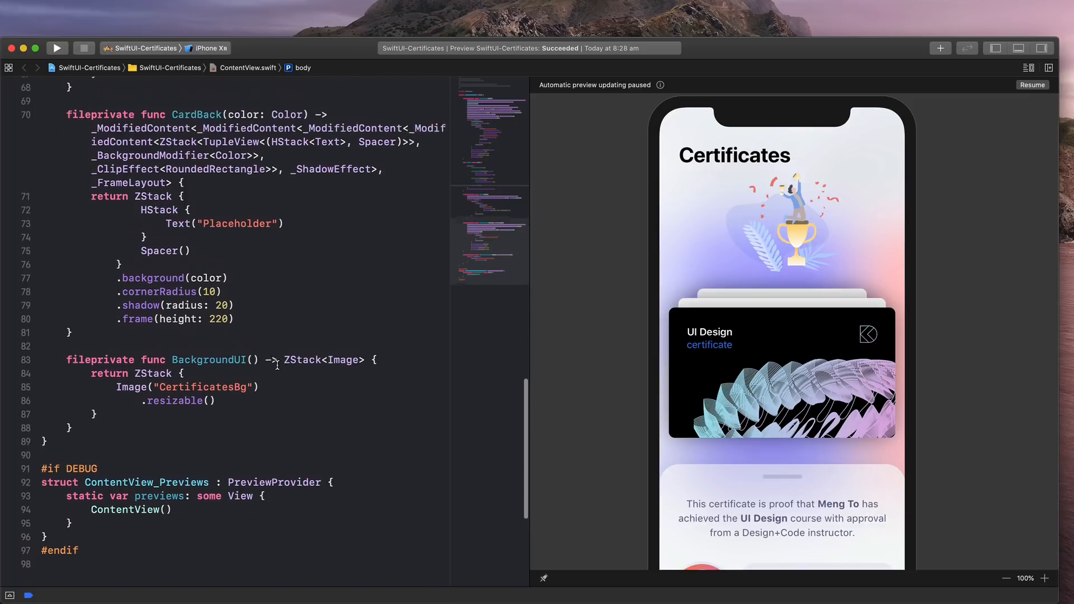
scroll("up", 3)
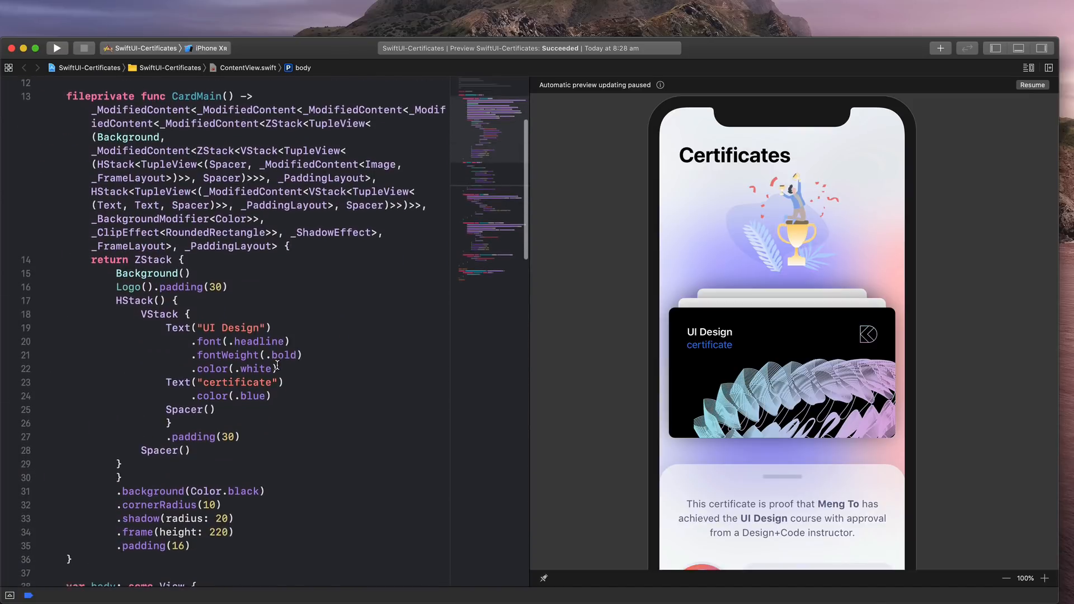
scroll("up", 3)
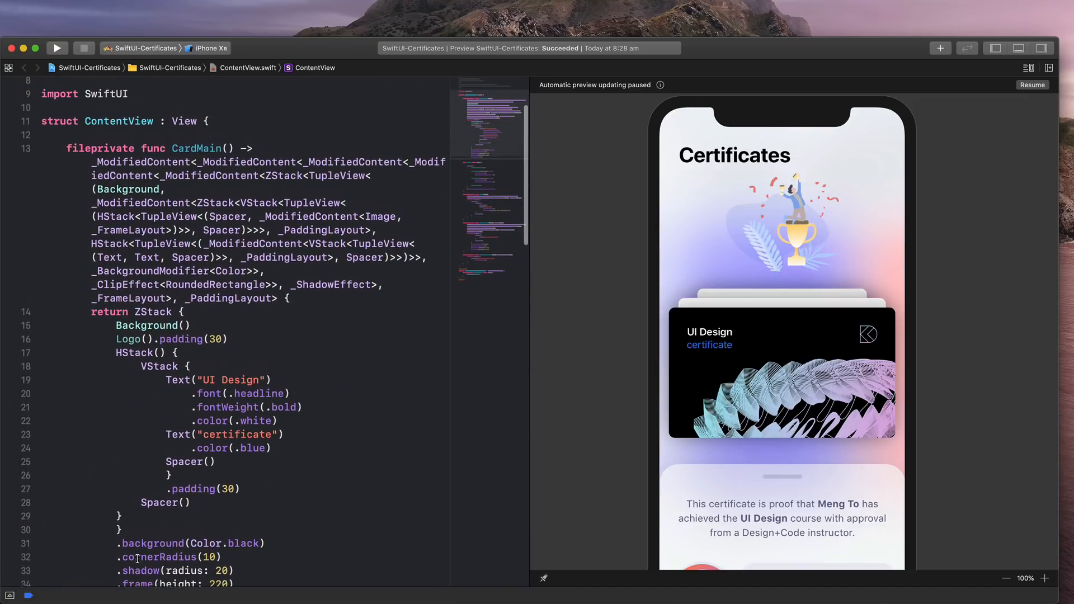
scroll("down", 3)
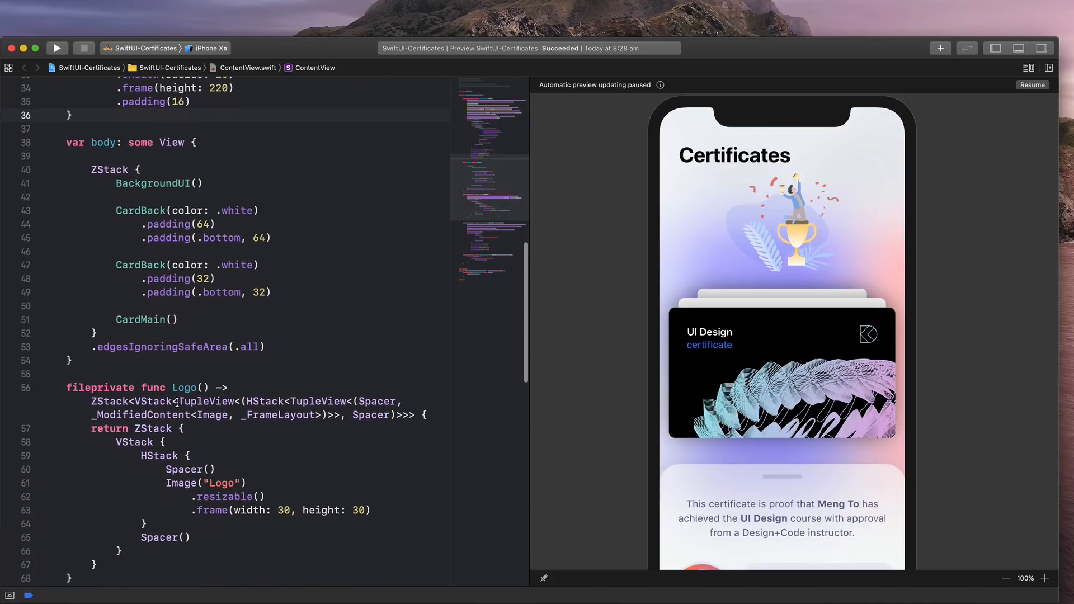
Resume the live canvas preview so the refactored certificate stack renders again
left_click(128, 362)
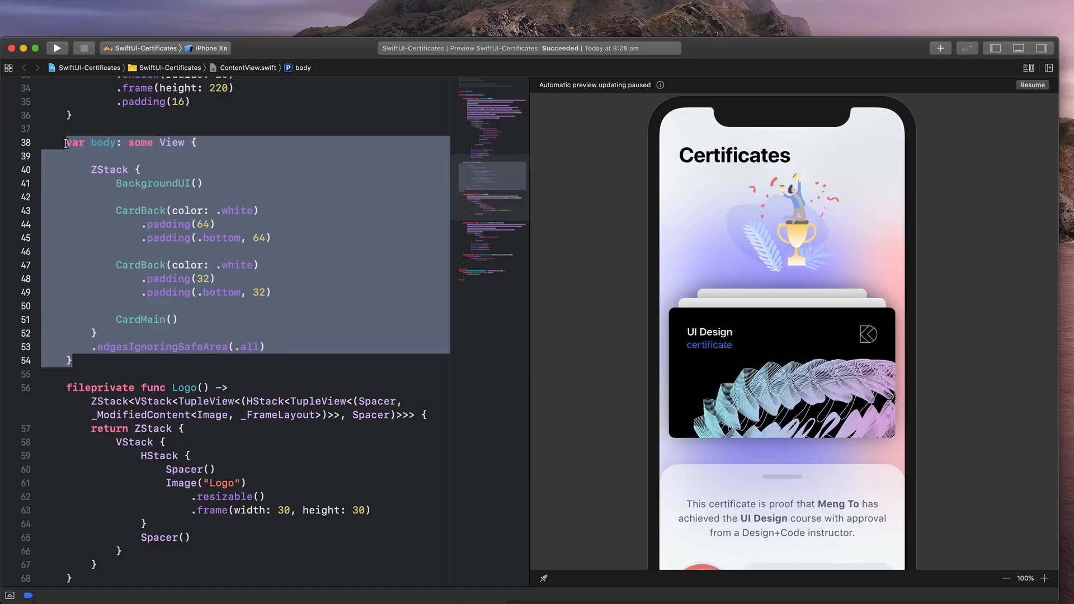
left_click(223, 325)
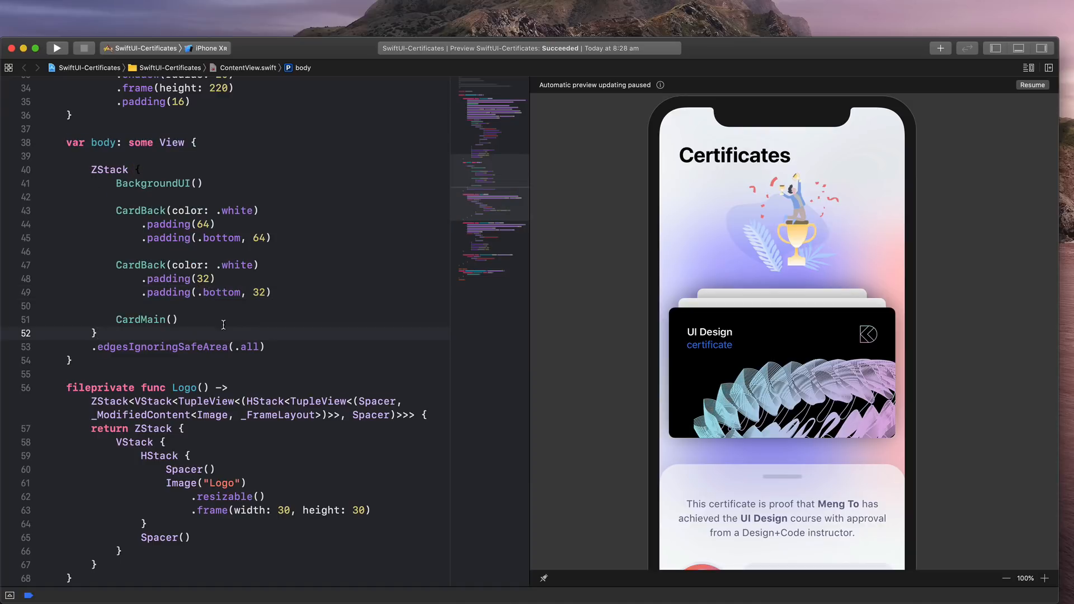
double_click(154, 183)
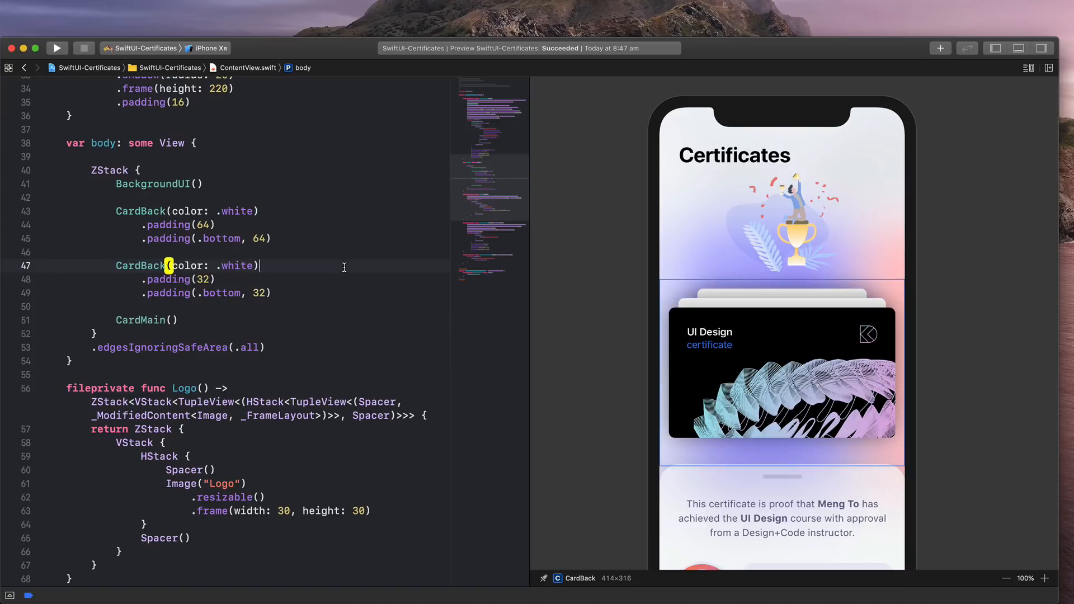
Jump to the CardBack(color:) definition and reveal the Project Navigator
left_click(146, 320)
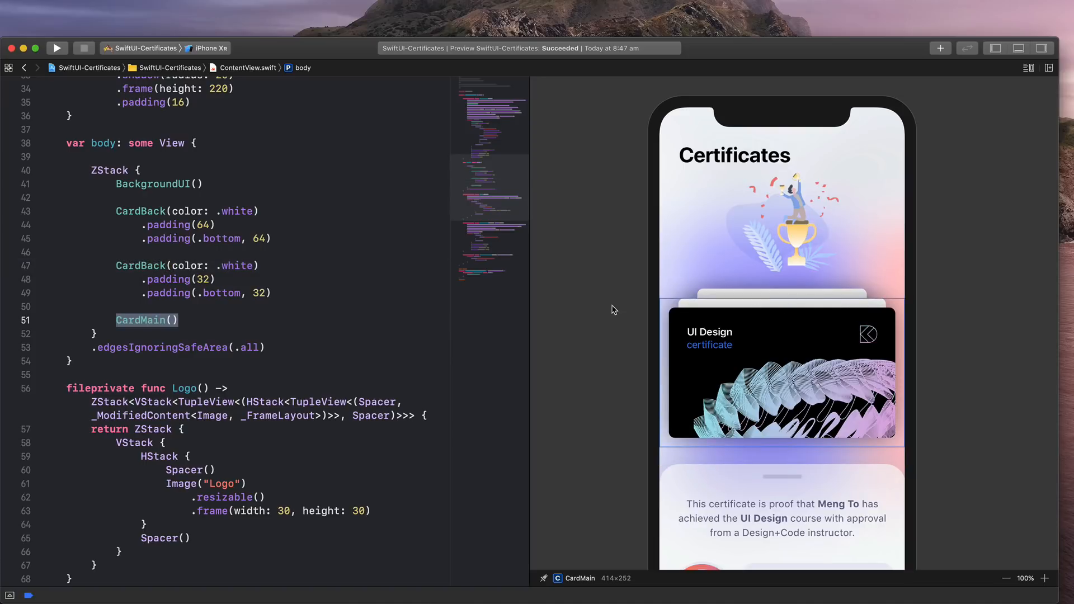
left_click(277, 267)
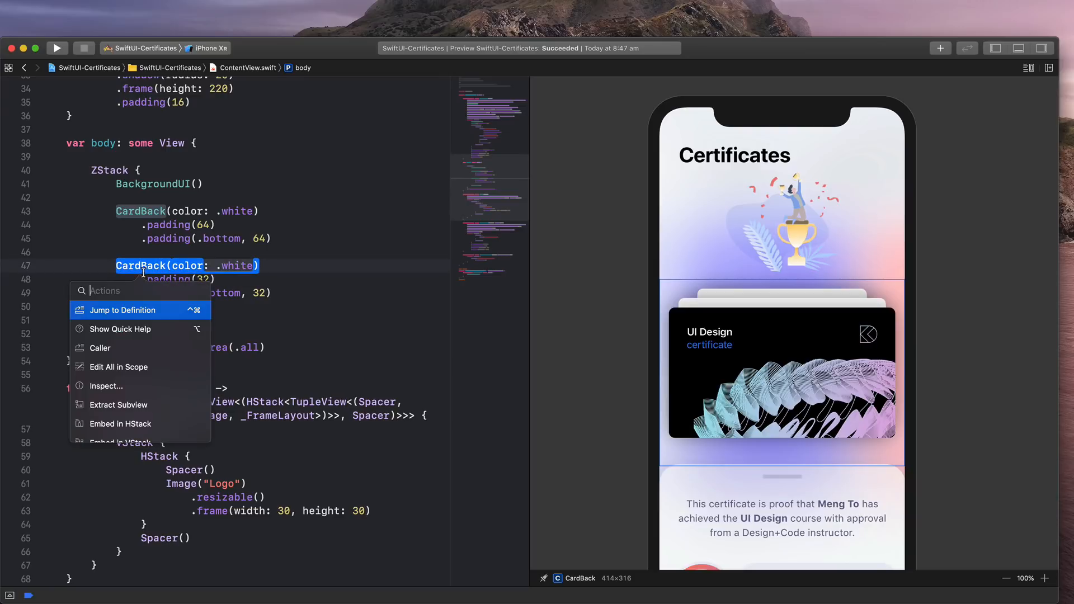
left_click(122, 310)
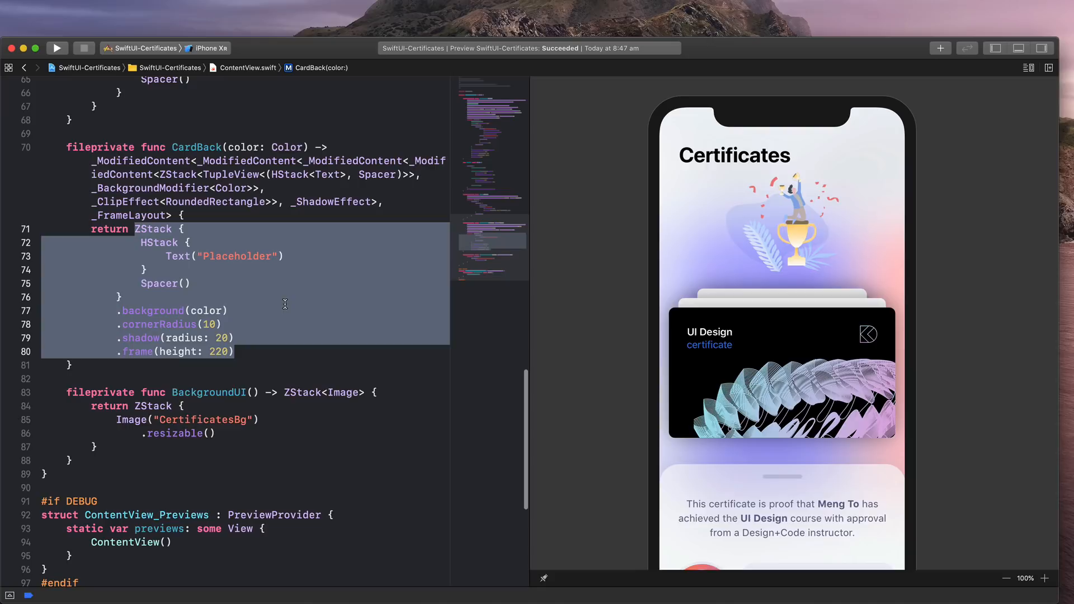
left_click(272, 352)
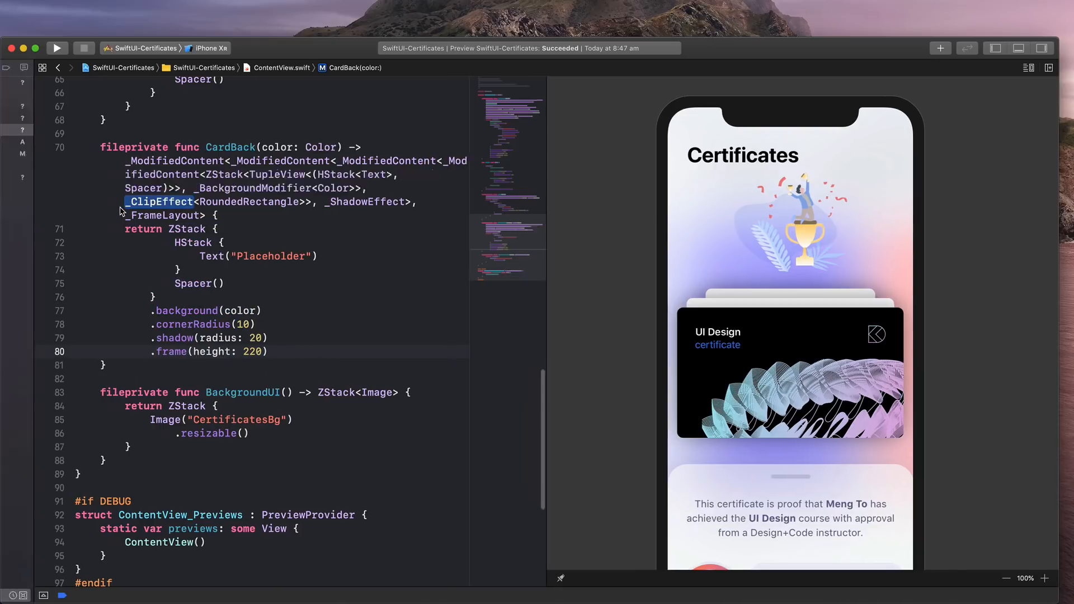
Create a new SwiftUI View file named CardBack in the project
right_click(55, 130)
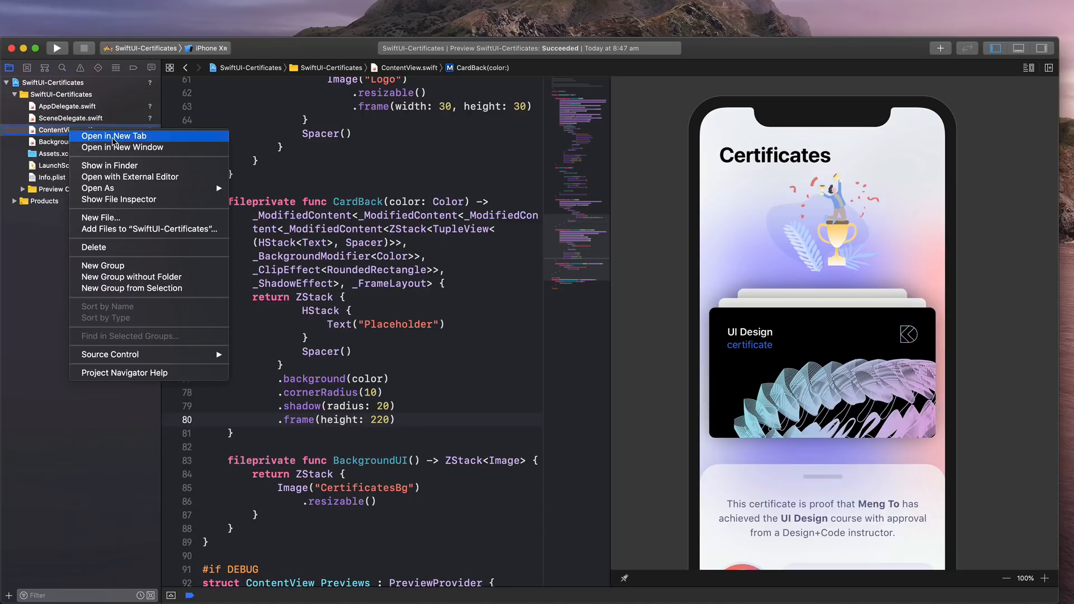
left_click(99, 218)
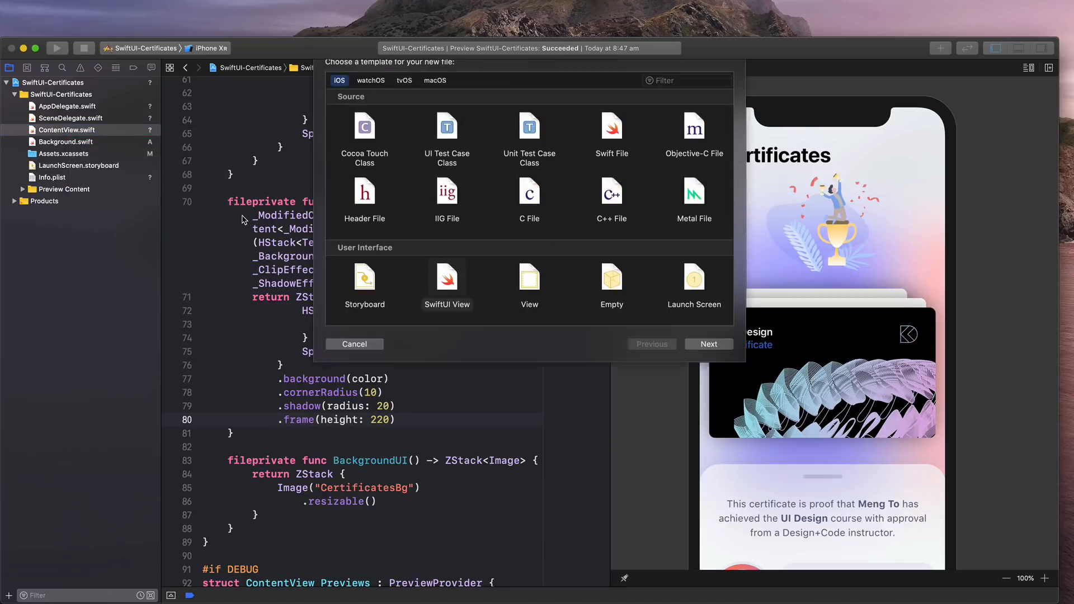
left_click(446, 284)
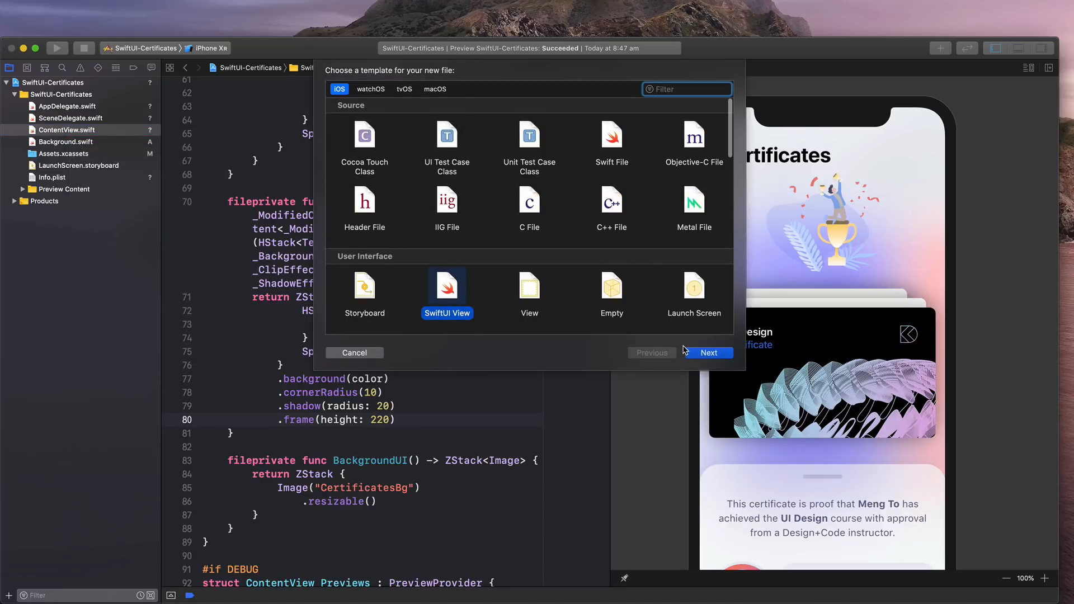
left_click(708, 352)
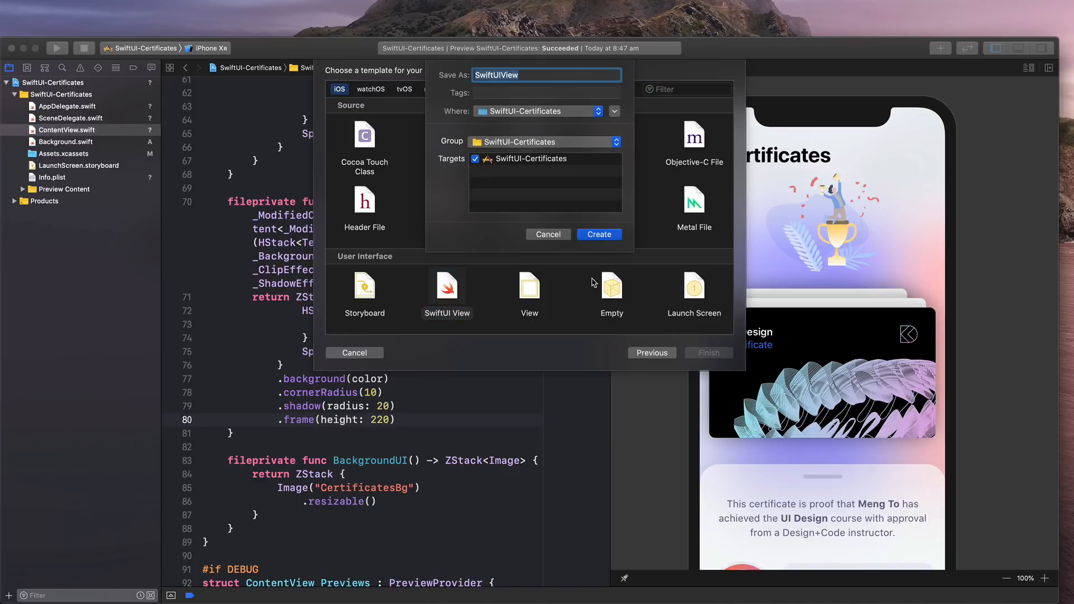
type("Card")
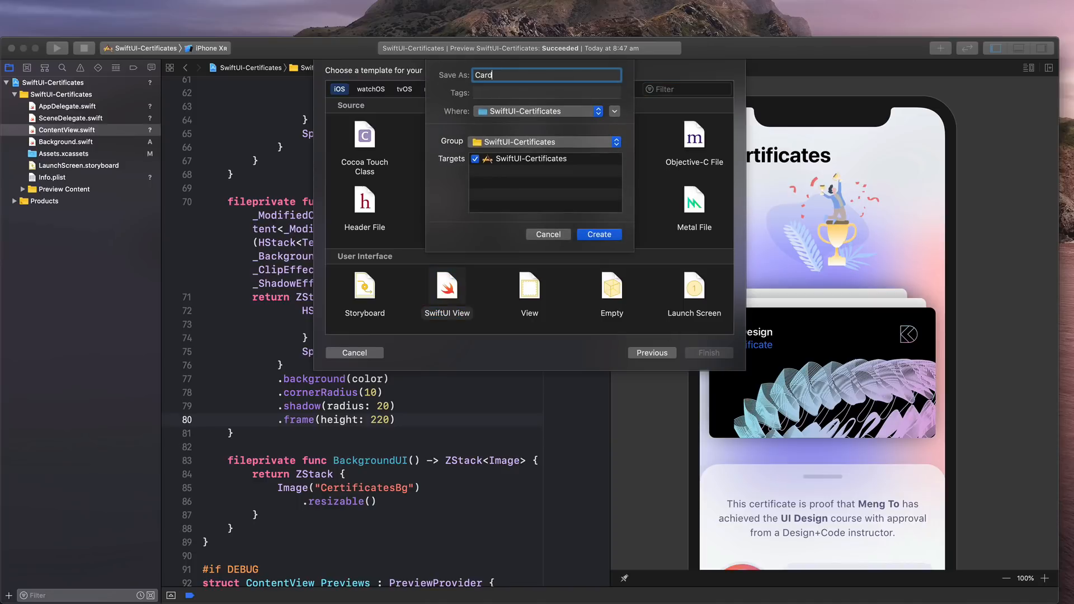
type("Back")
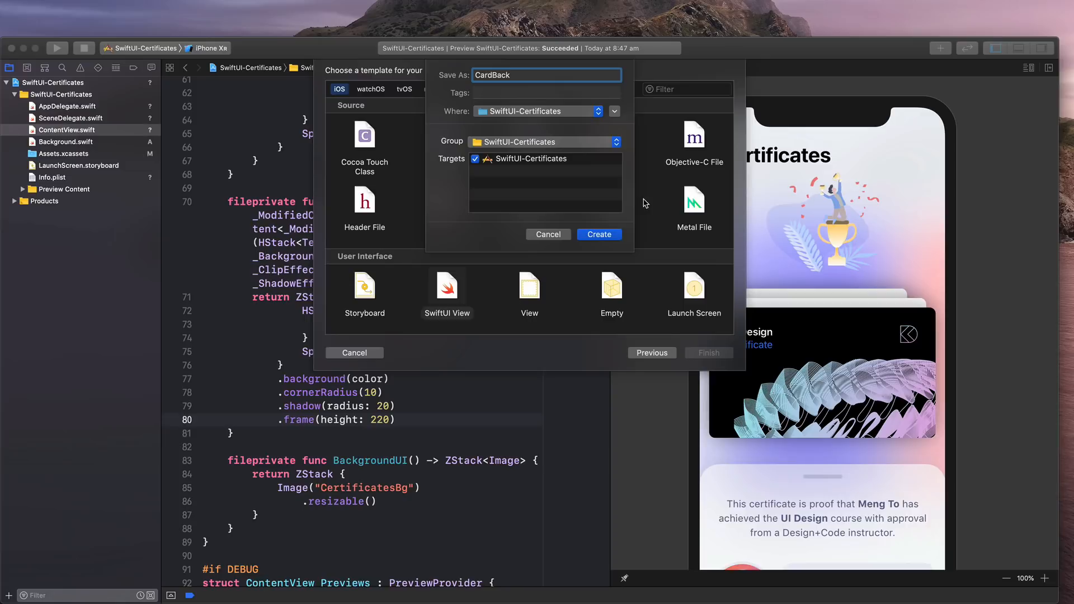
left_click(598, 234)
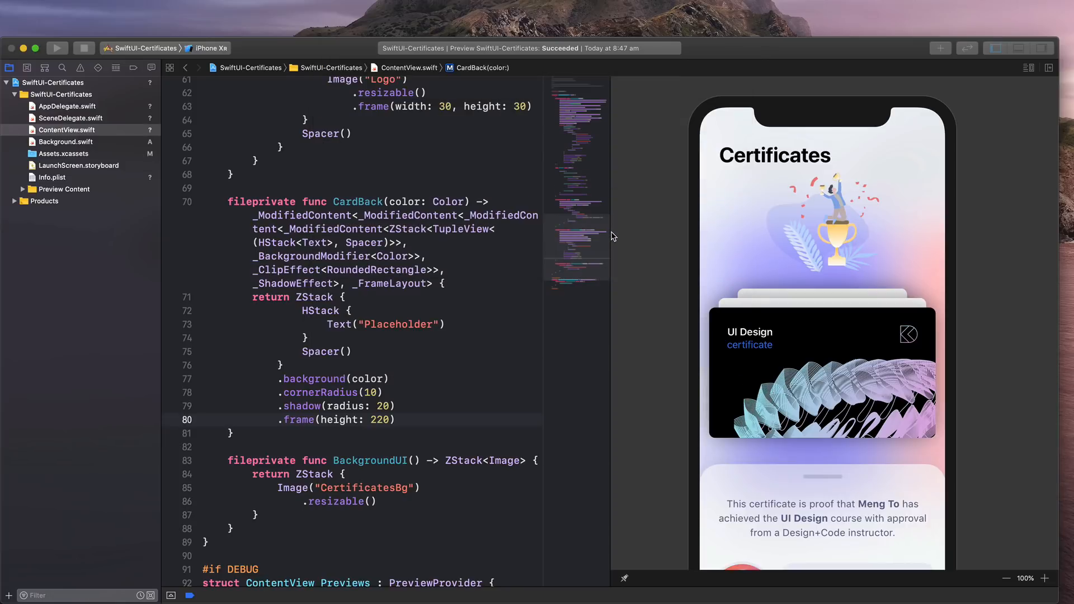
Cut the card ZStack layout from ContentView's CardBack and paste it into CardBack.swift
left_click(61, 143)
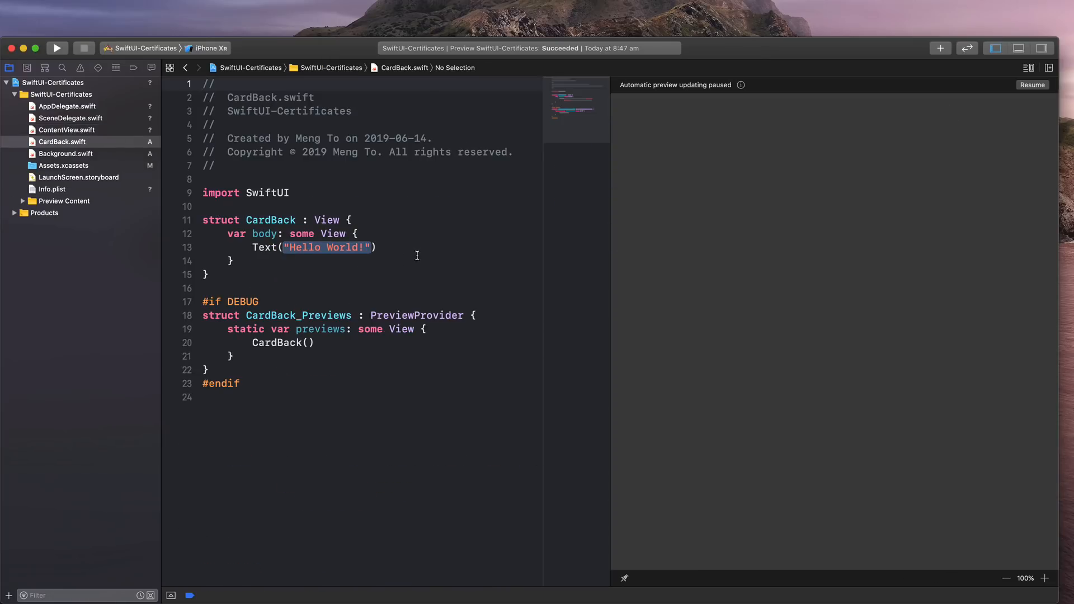
left_click(66, 129)
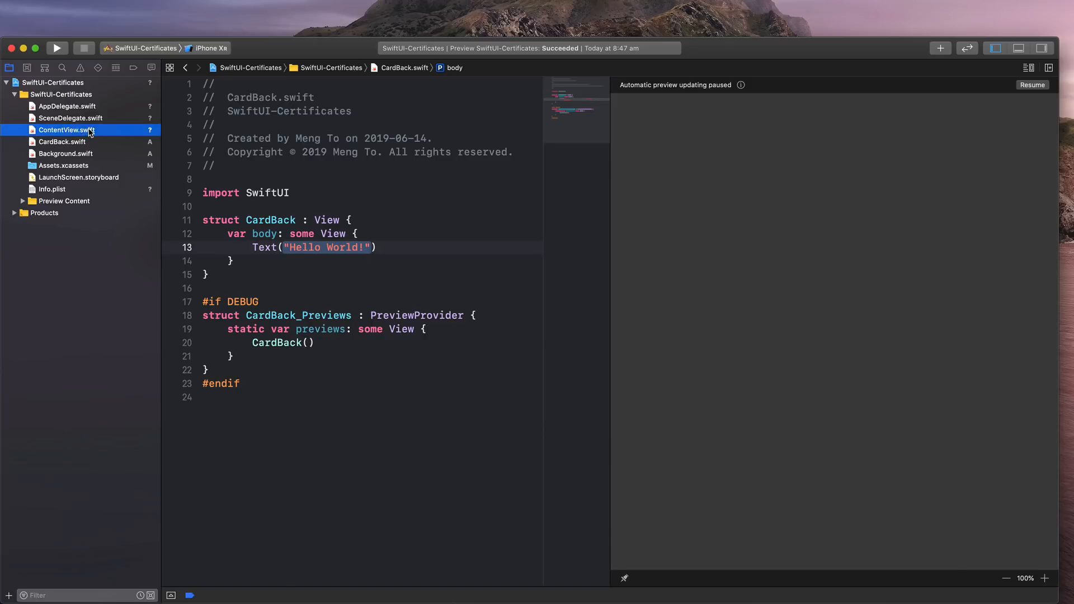
left_click(68, 130)
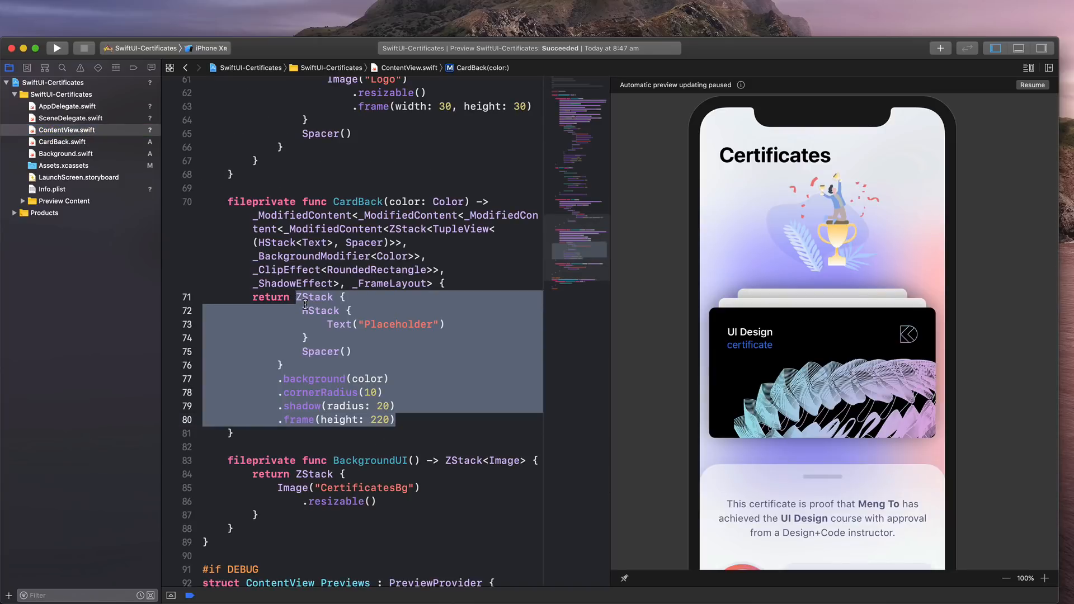
key("Delete")
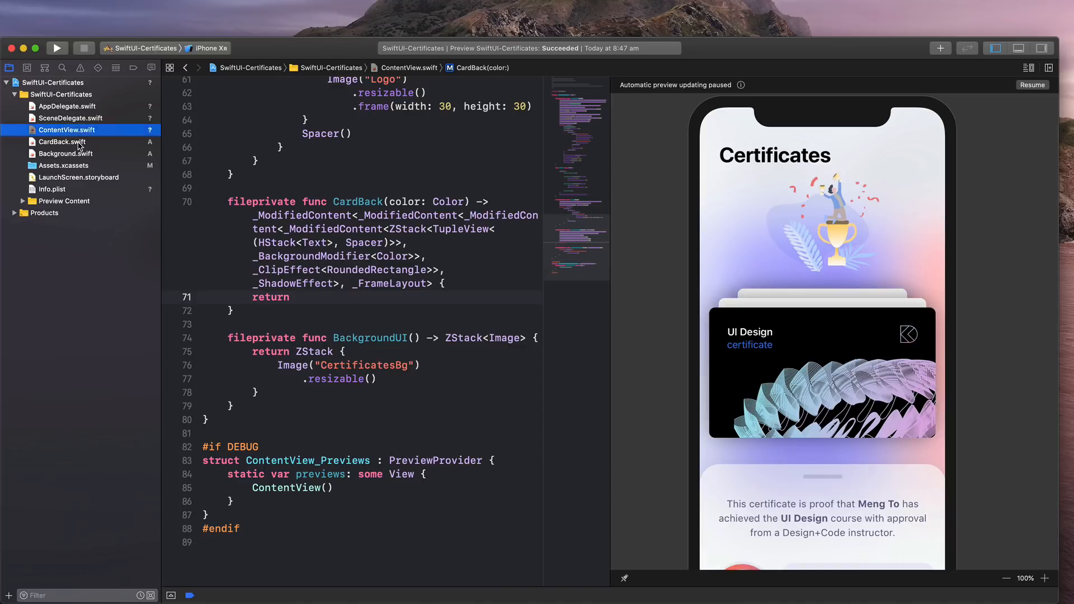
left_click(63, 142)
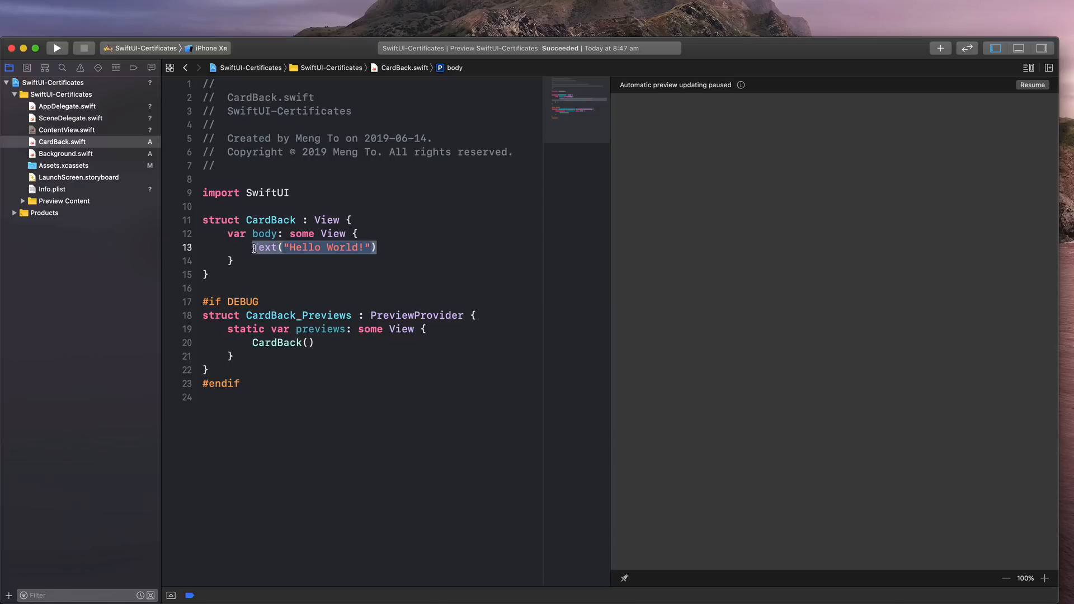
mouse_move(486, 257)
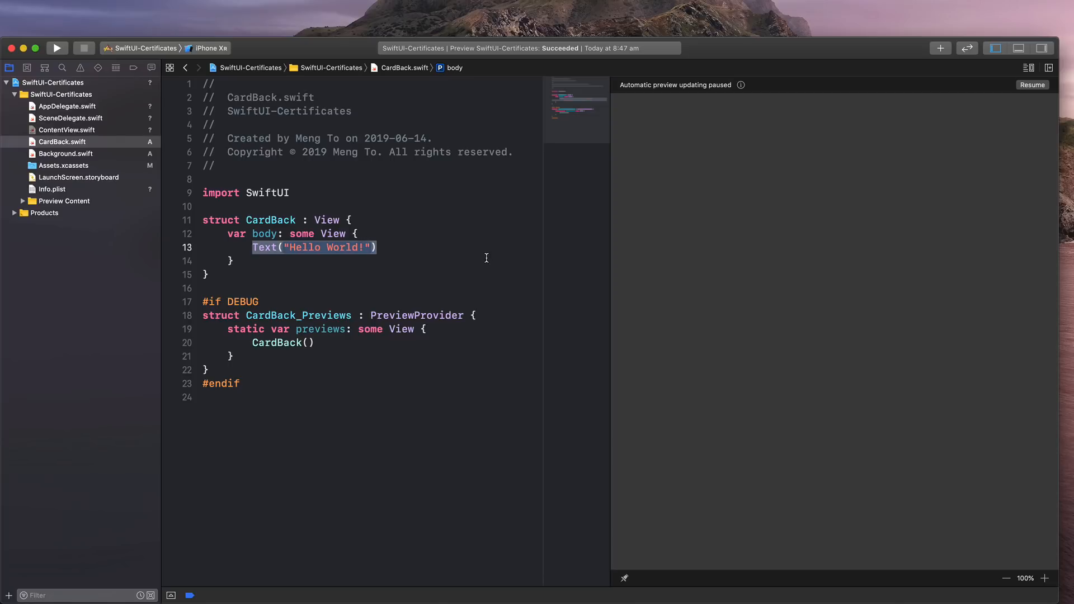
left_click(67, 130)
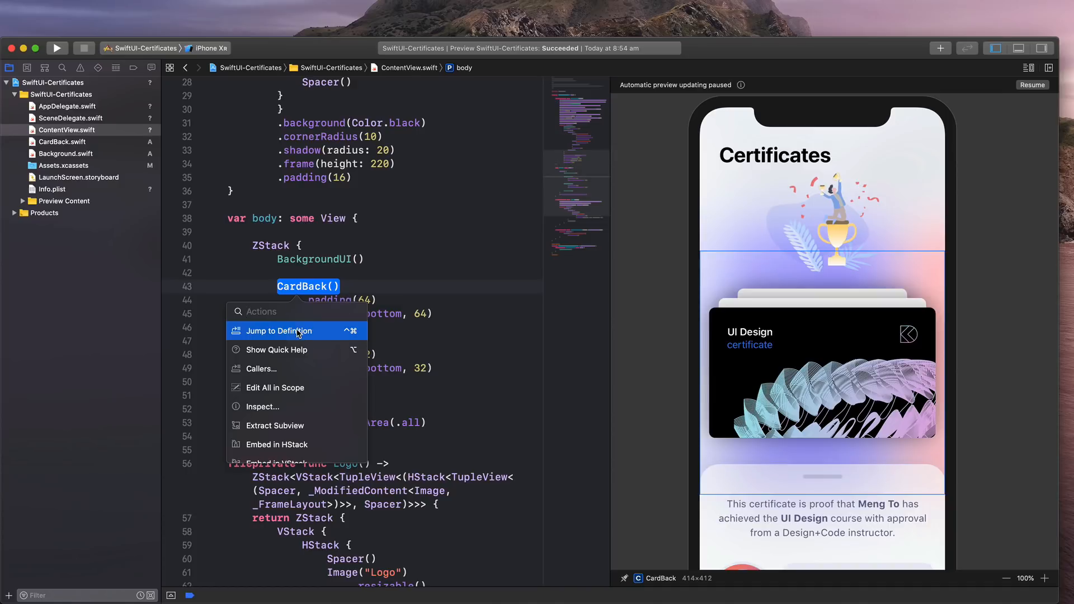
mouse_move(368, 335)
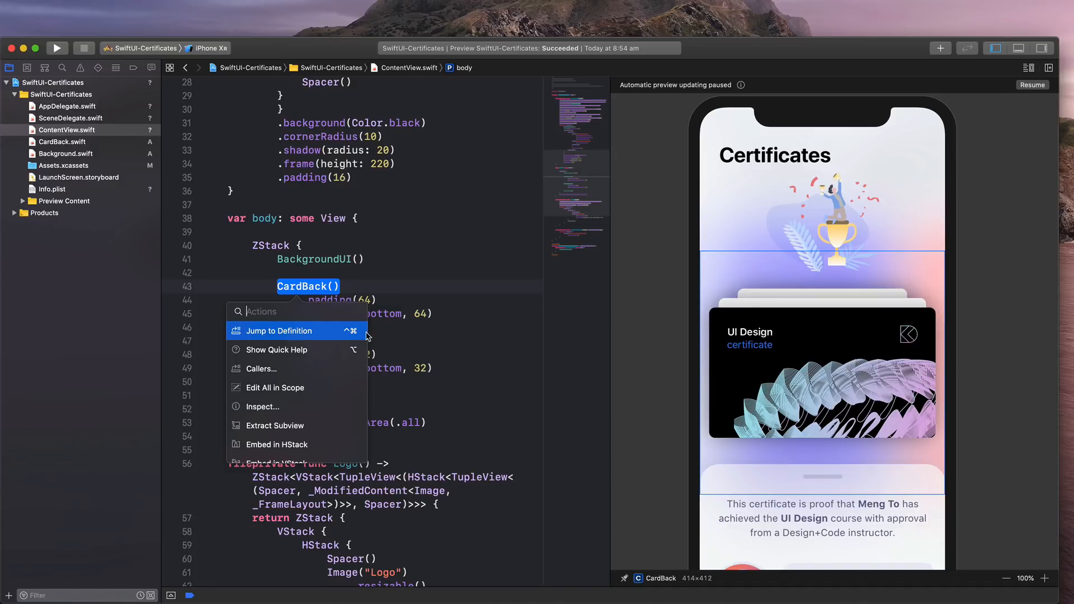
Verify CardBack() jumps to the standalone CardBack view, then return to ContentView
left_click(279, 331)
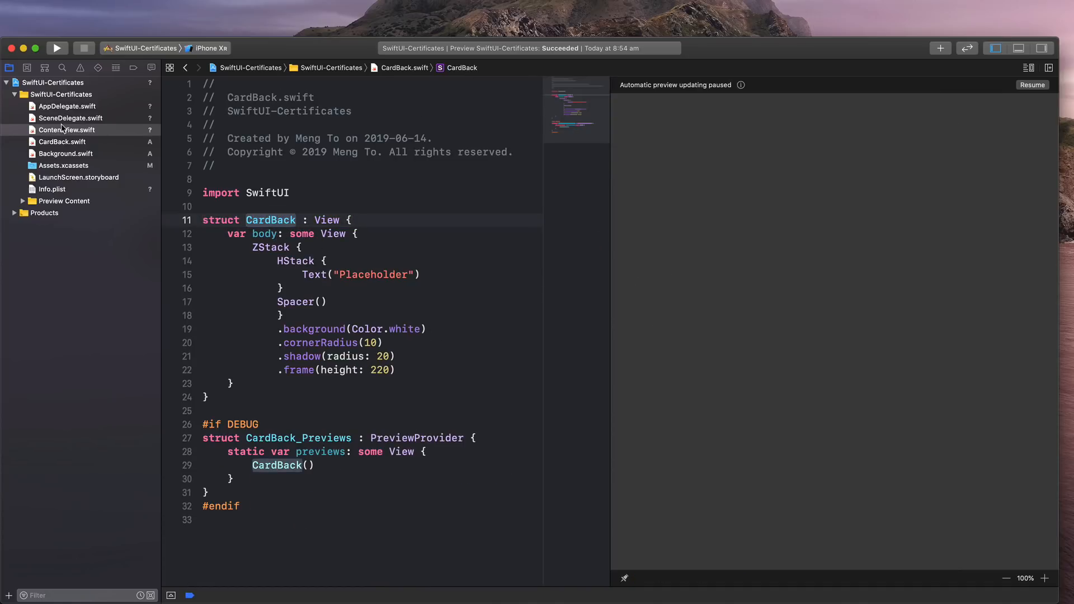
left_click(67, 130)
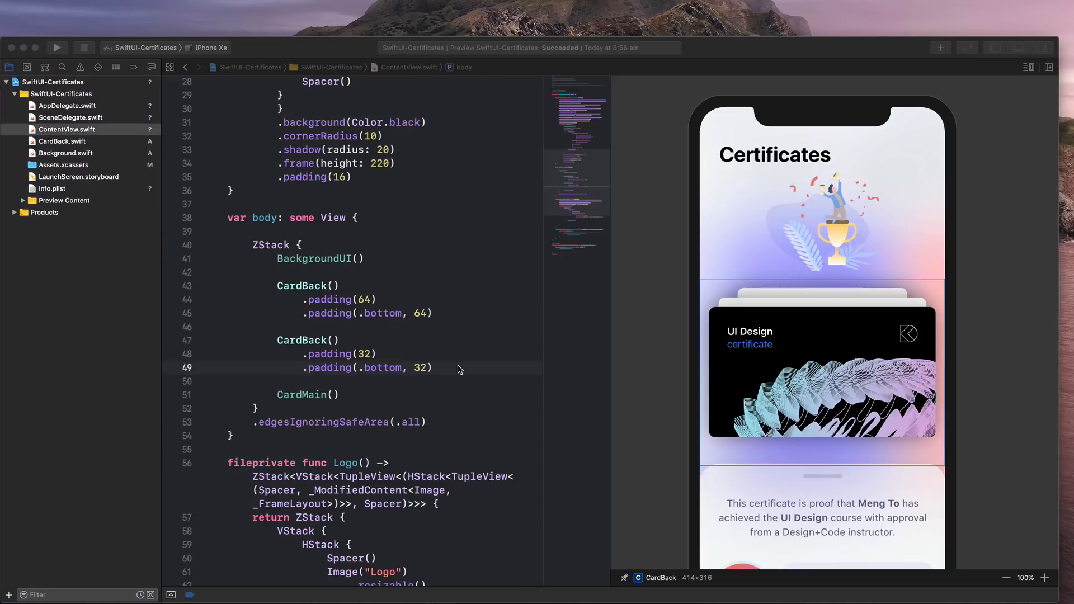
left_click(434, 369)
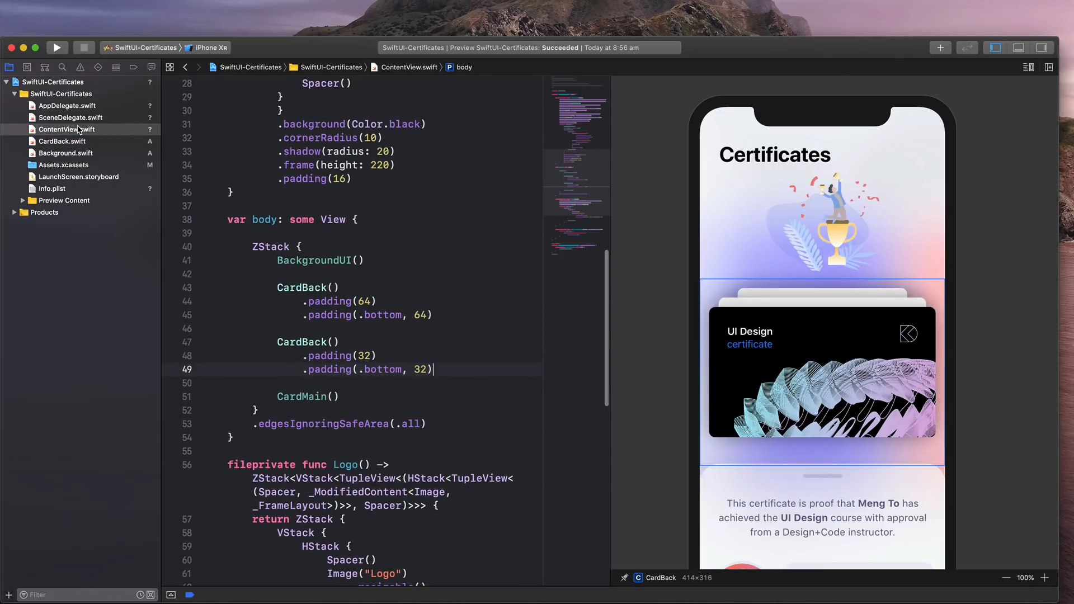
Create a new SwiftUI View file named NewUI with its Hello World template
right_click(67, 130)
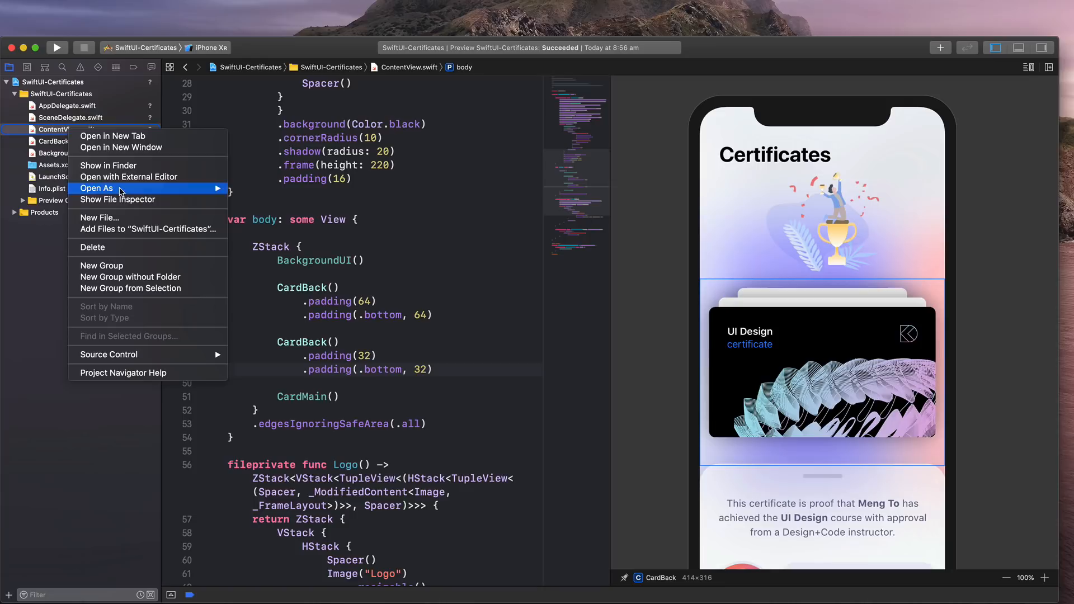
left_click(99, 217)
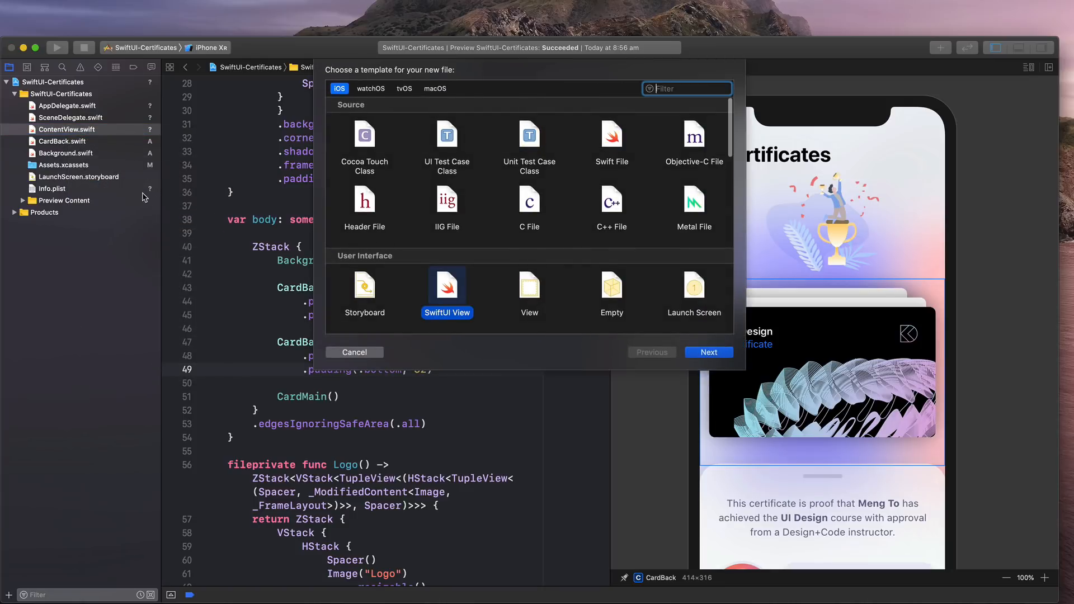
mouse_move(331, 220)
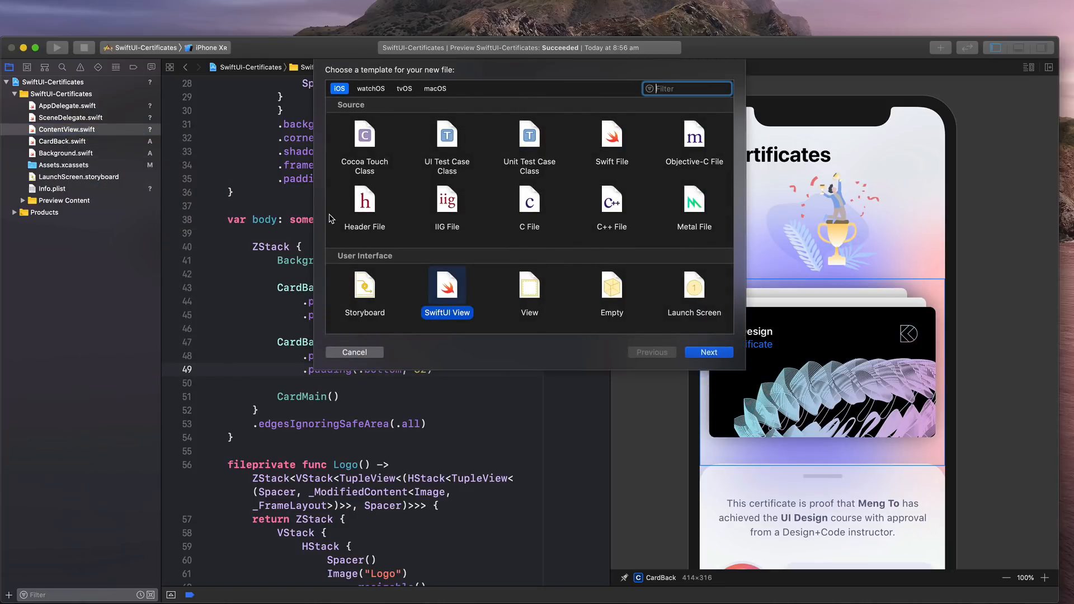
left_click(708, 352)
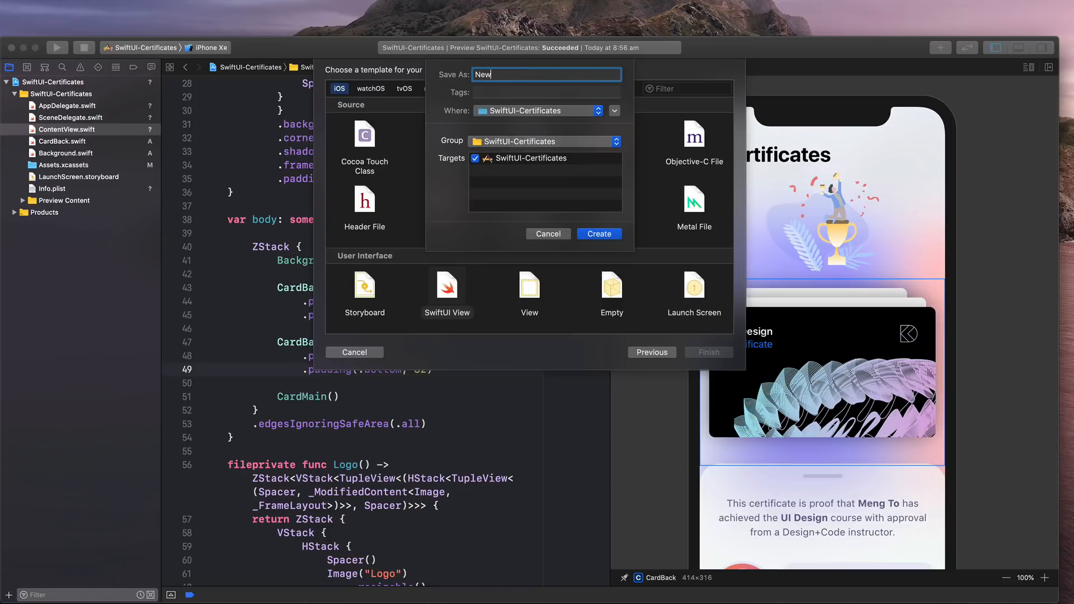
left_click(547, 234)
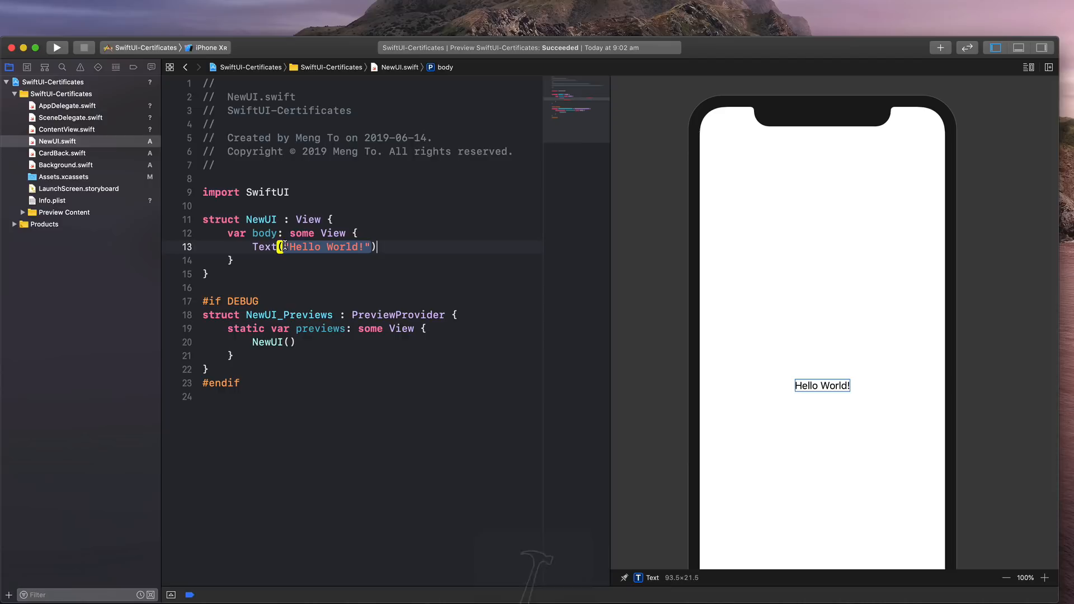
Replace NewUI's Hello World text with CardBack(), rendering the white Placeholder card
type("CardBack(")
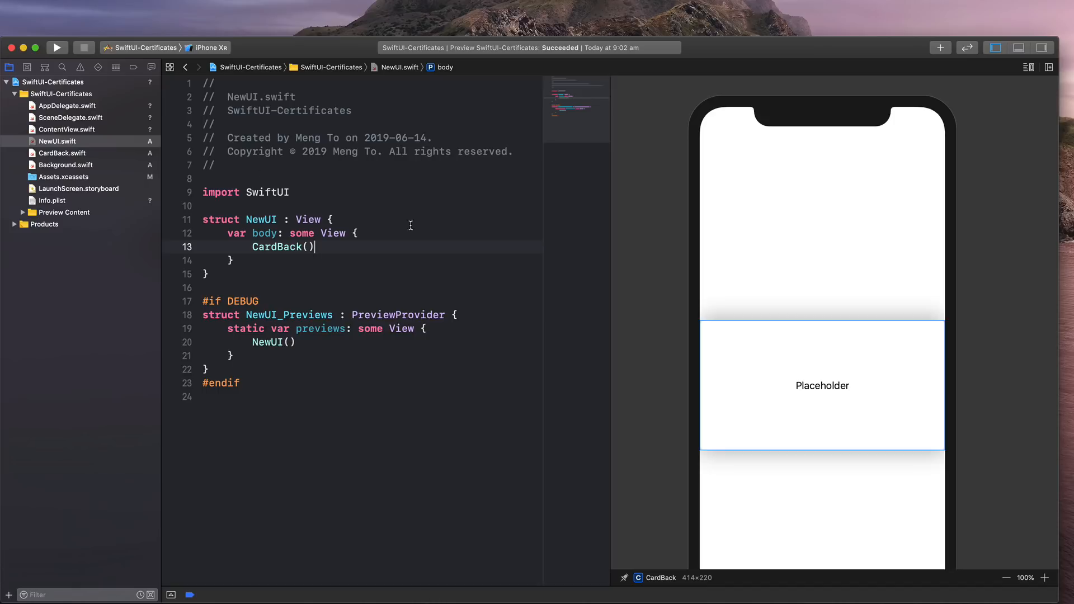
left_click(63, 153)
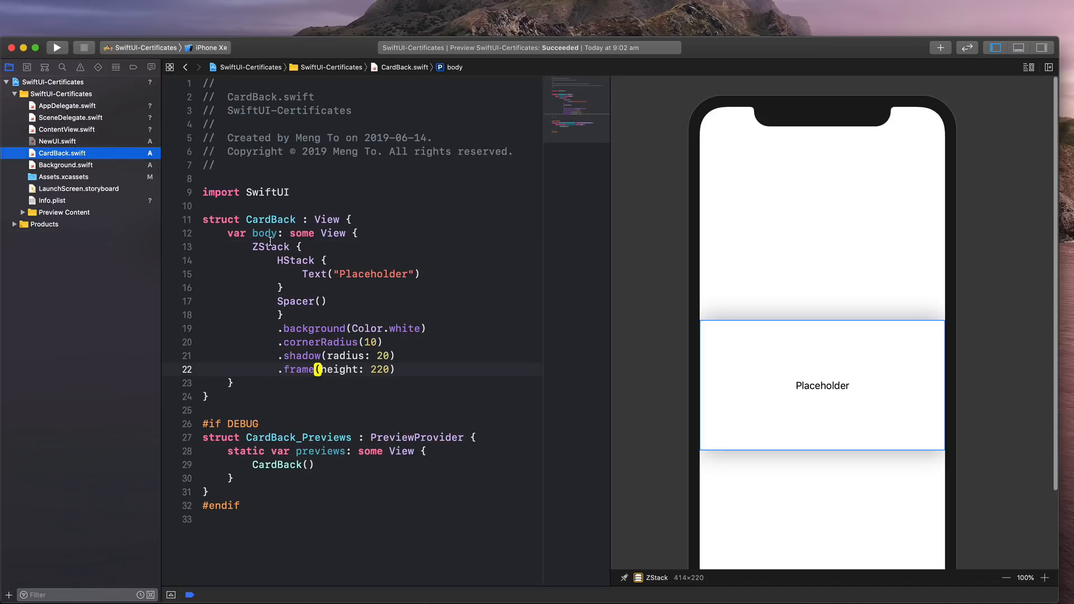
left_click(57, 141)
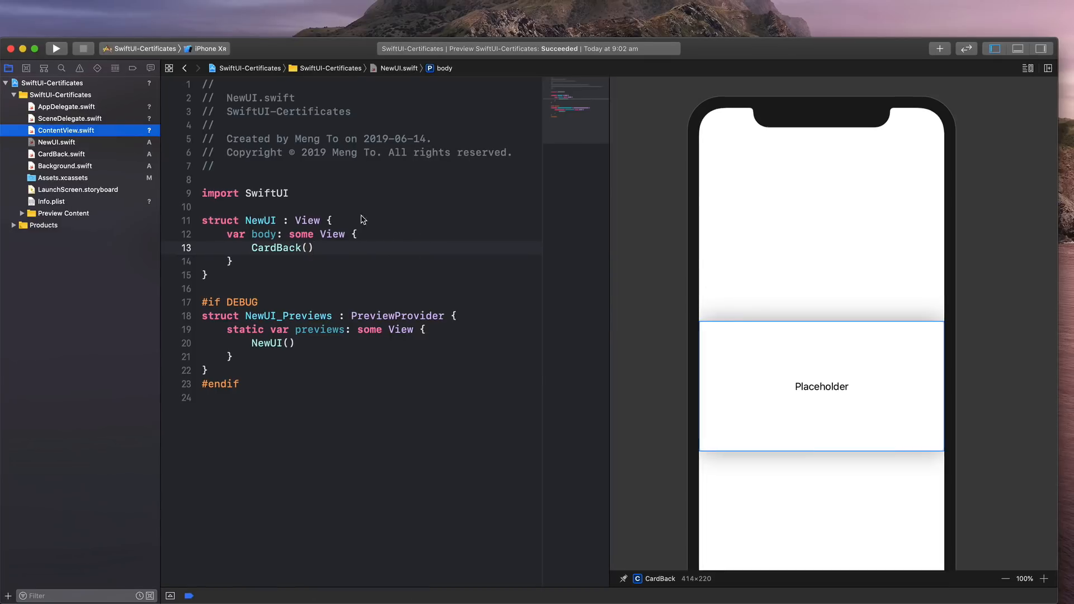
Return to ContentView.swift and its certificate stack preview
left_click(66, 130)
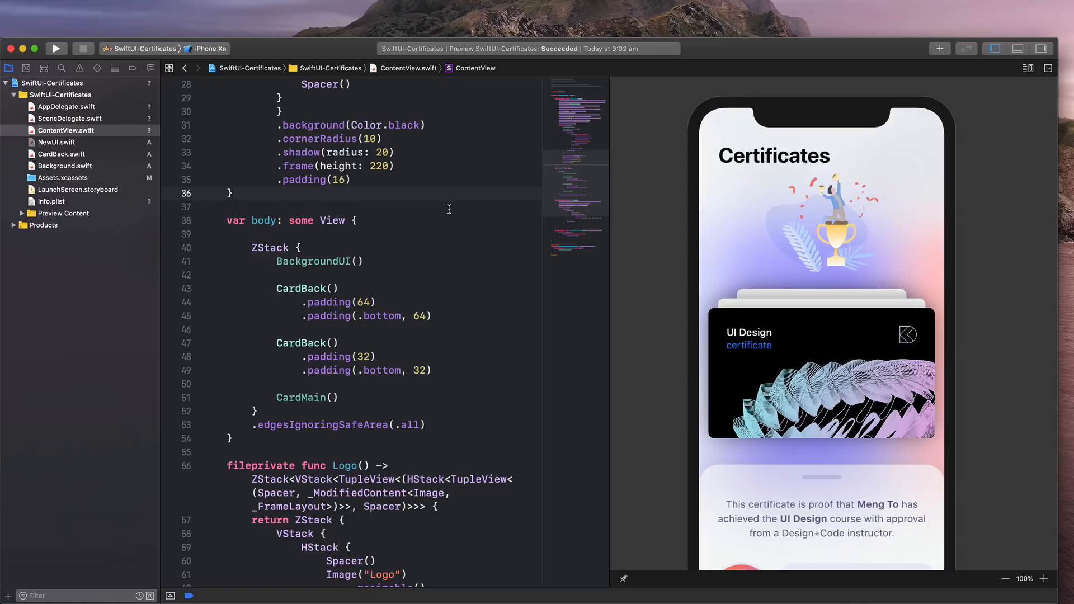
left_click(236, 193)
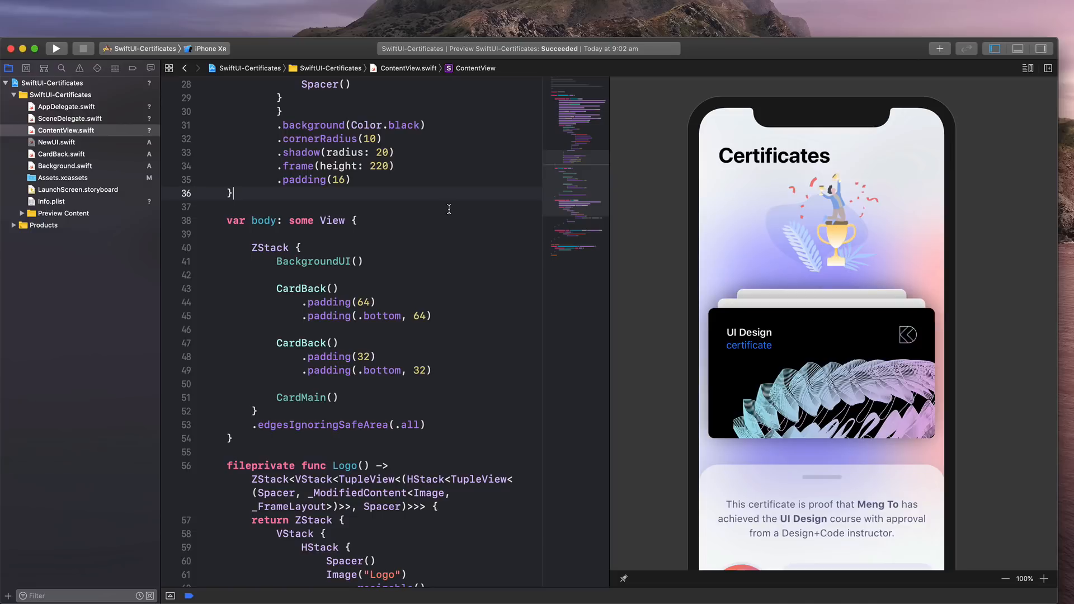